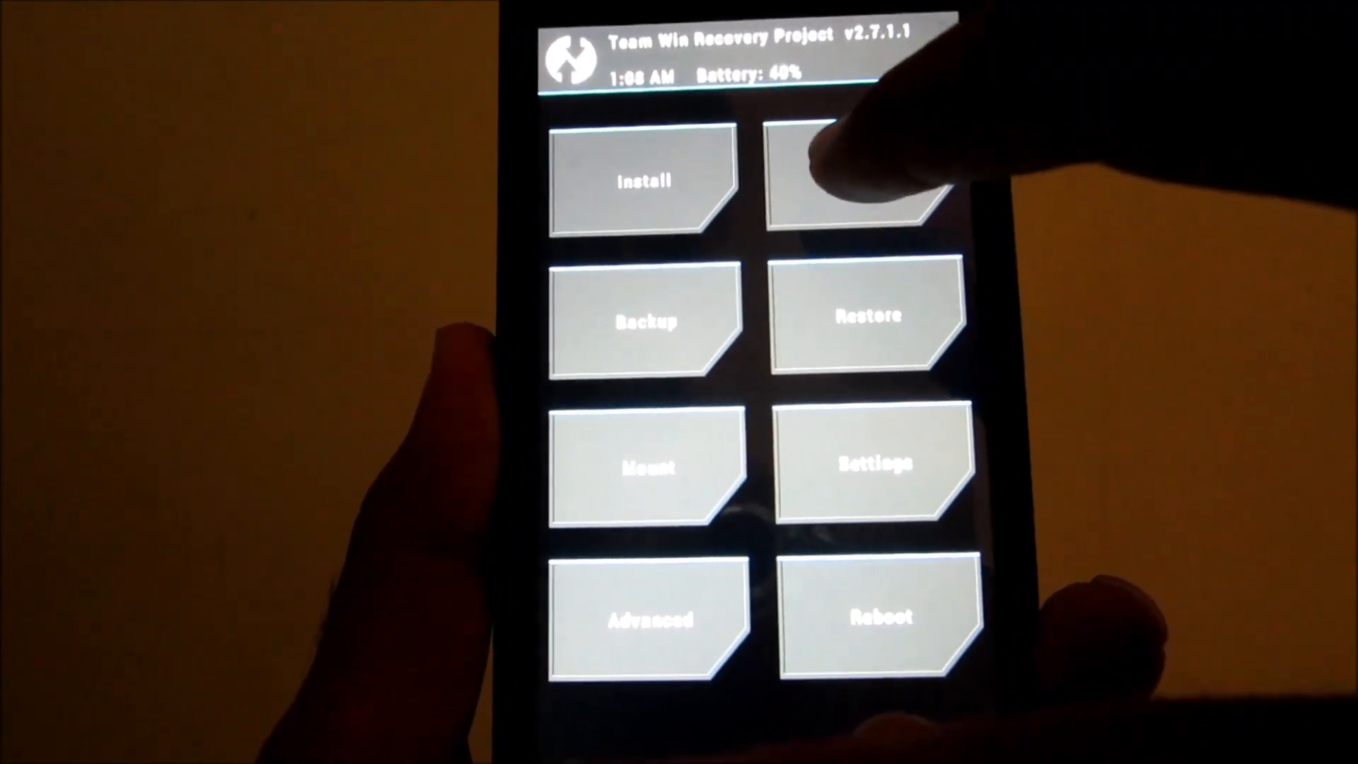
# Step: Factory reset the phone from the Wipe menu, clearing data, cache and Dalvik
pyautogui.click(858, 179)
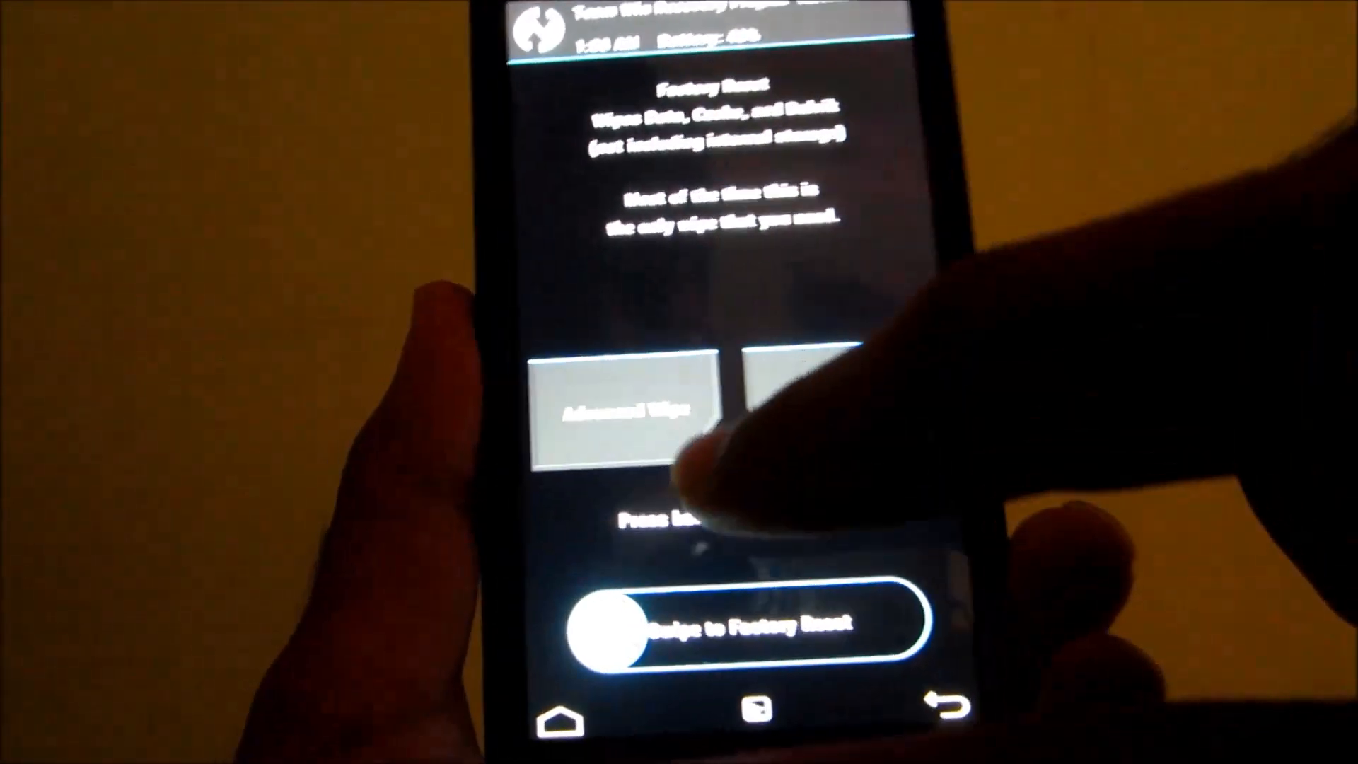
pyautogui.moveTo(607, 617); pyautogui.dragTo(779, 607)
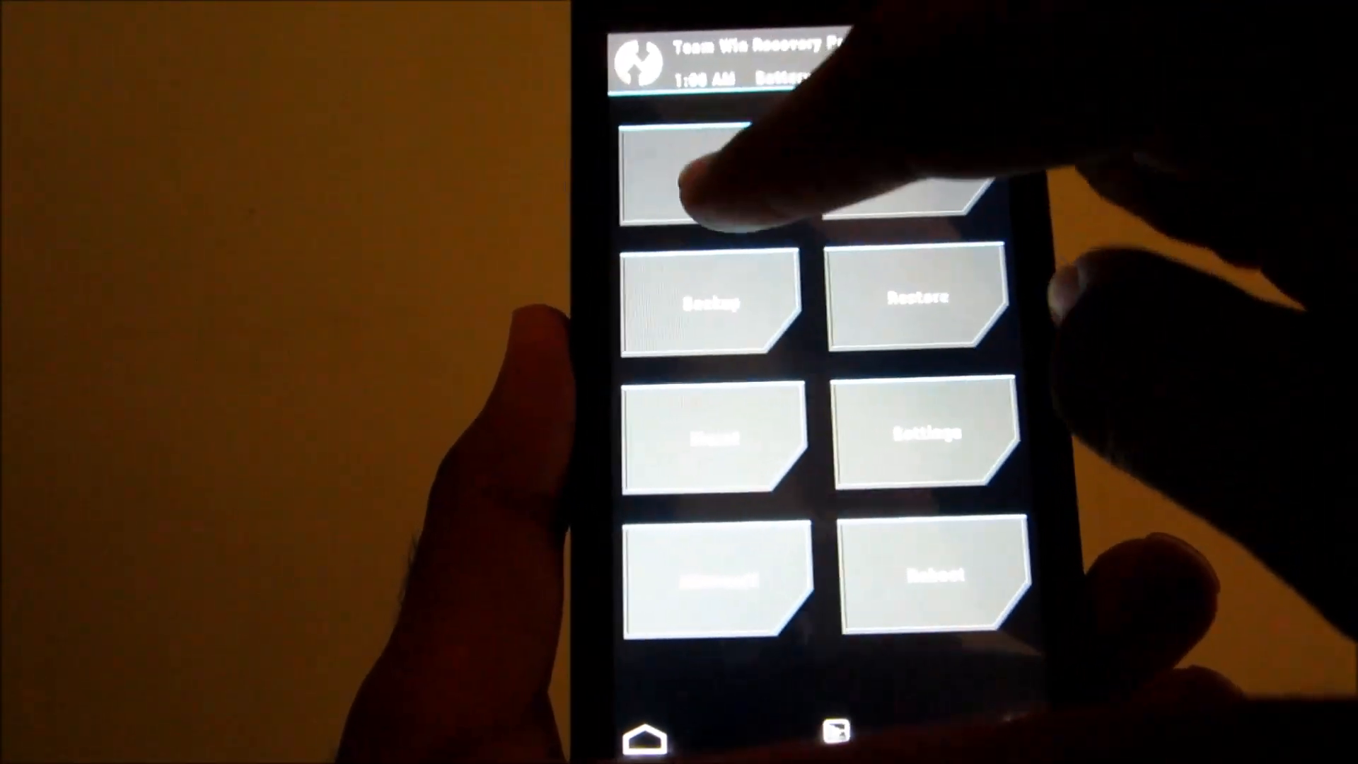
# Step: Browse the install file picker up to / and into the external_sd folder
pyautogui.click(710, 182)
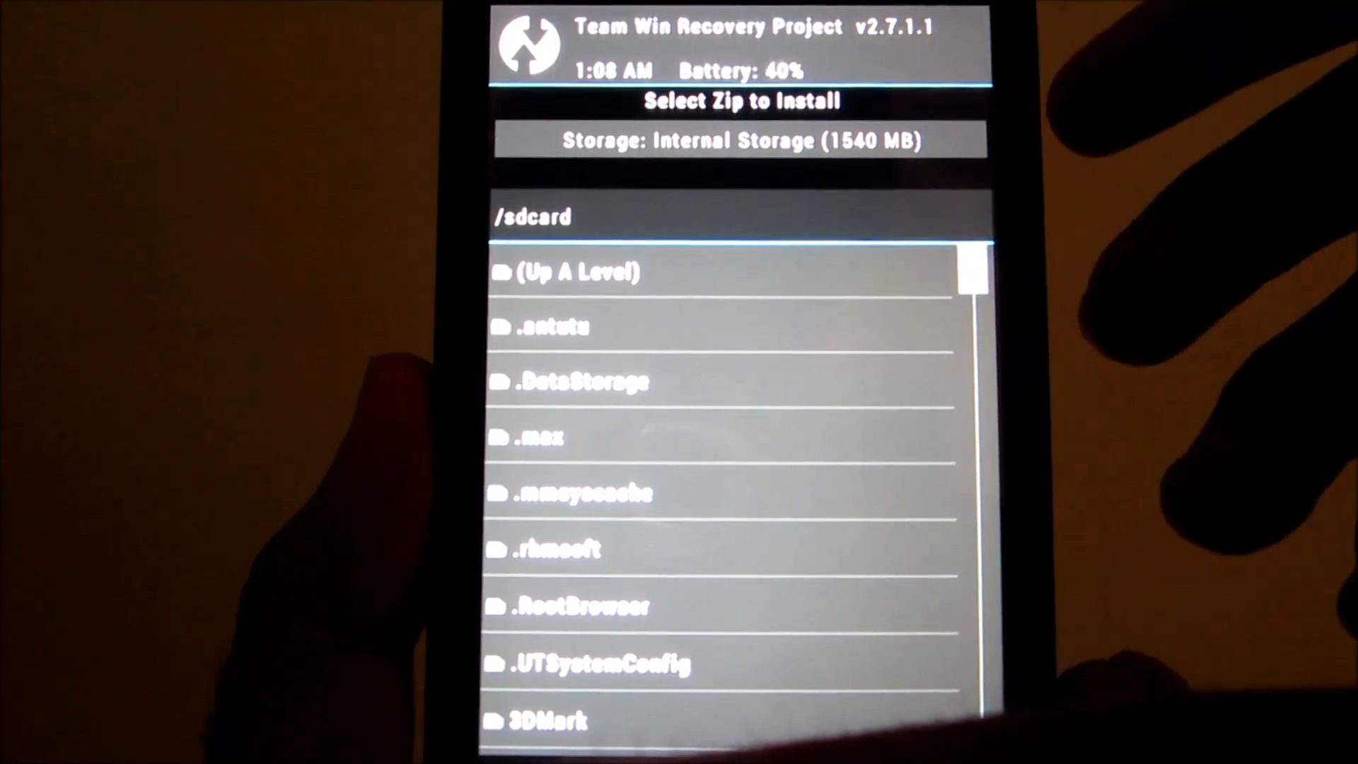
pyautogui.scroll(-3)
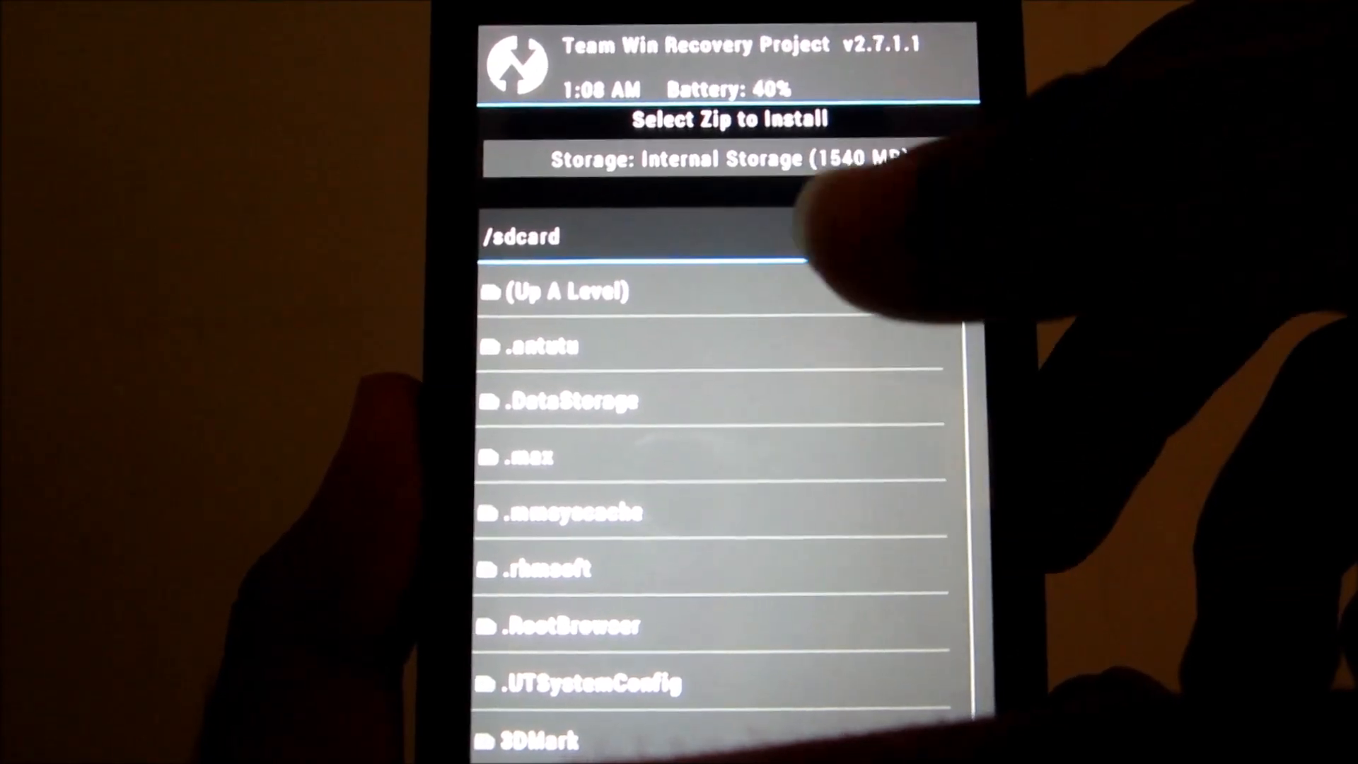
pyautogui.click(559, 292)
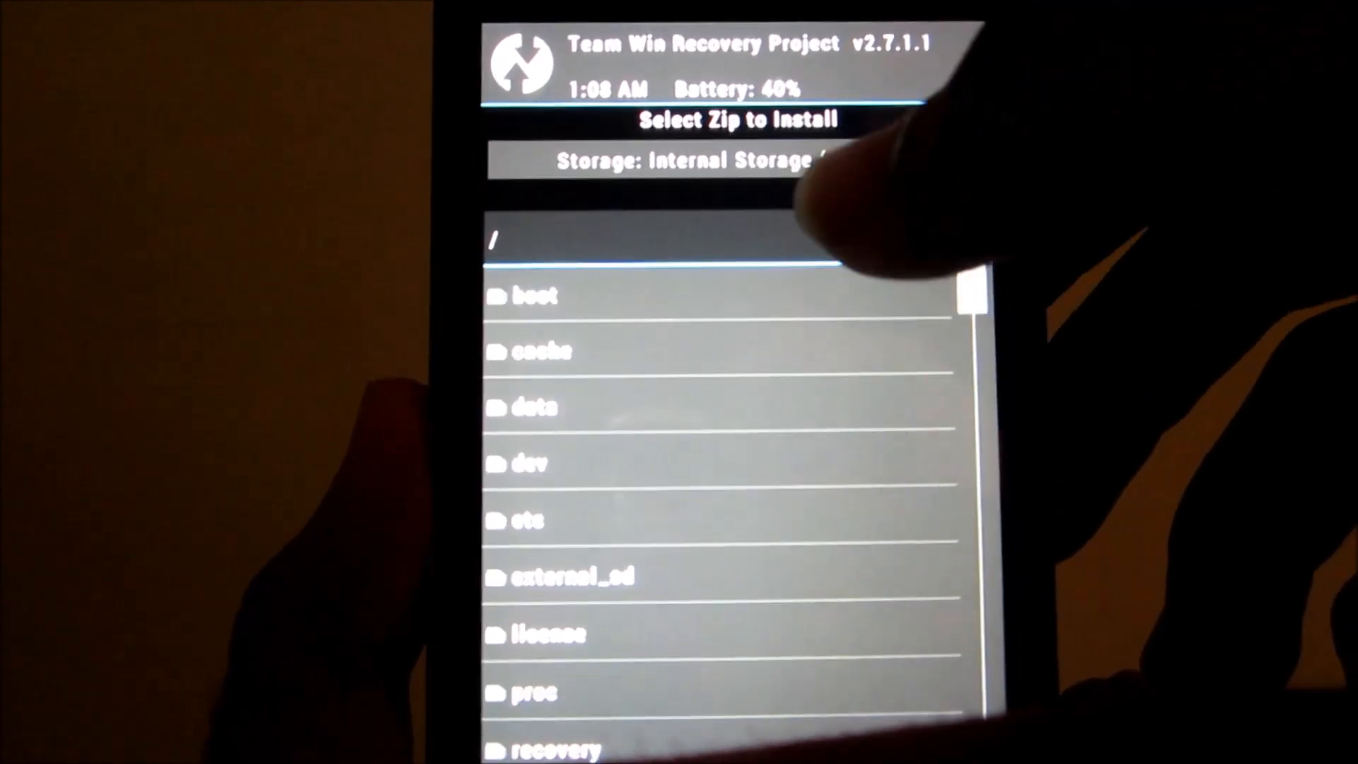
pyautogui.click(537, 521)
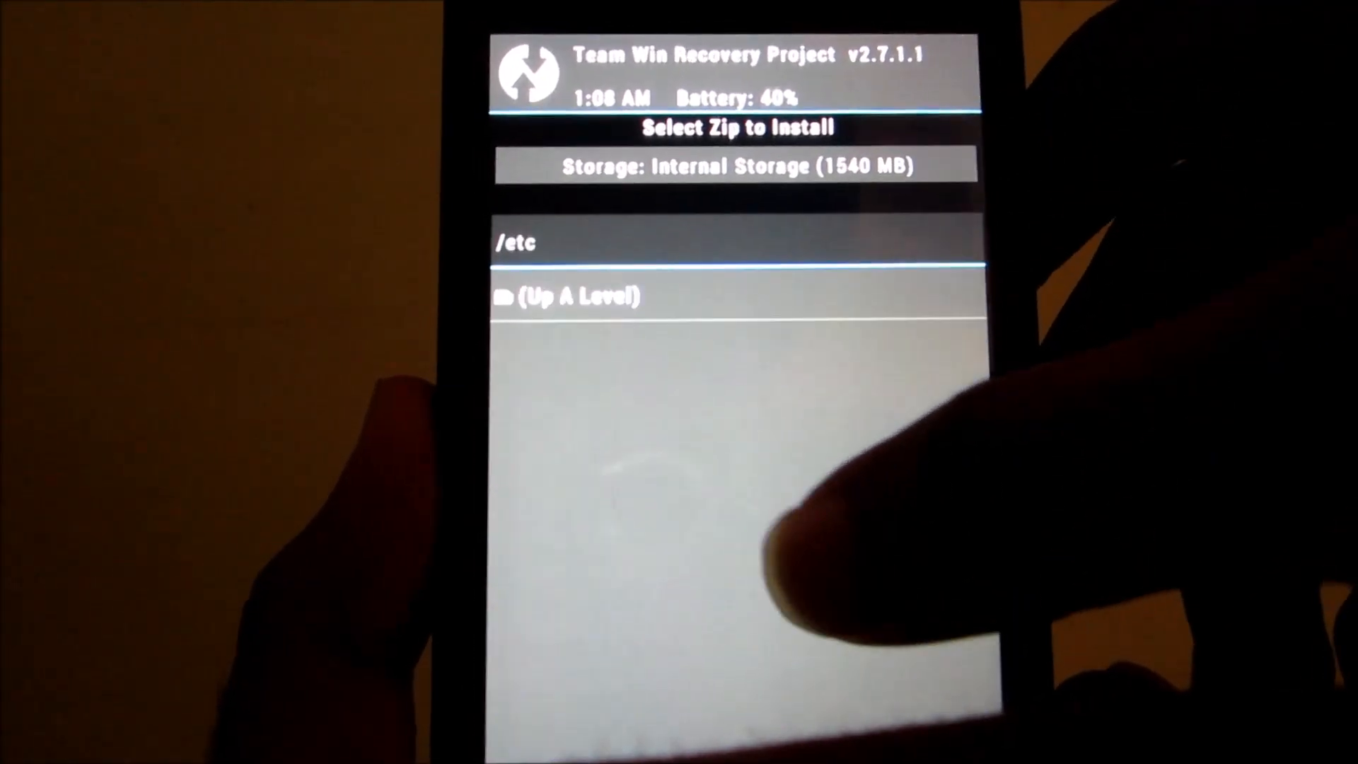
pyautogui.click(572, 297)
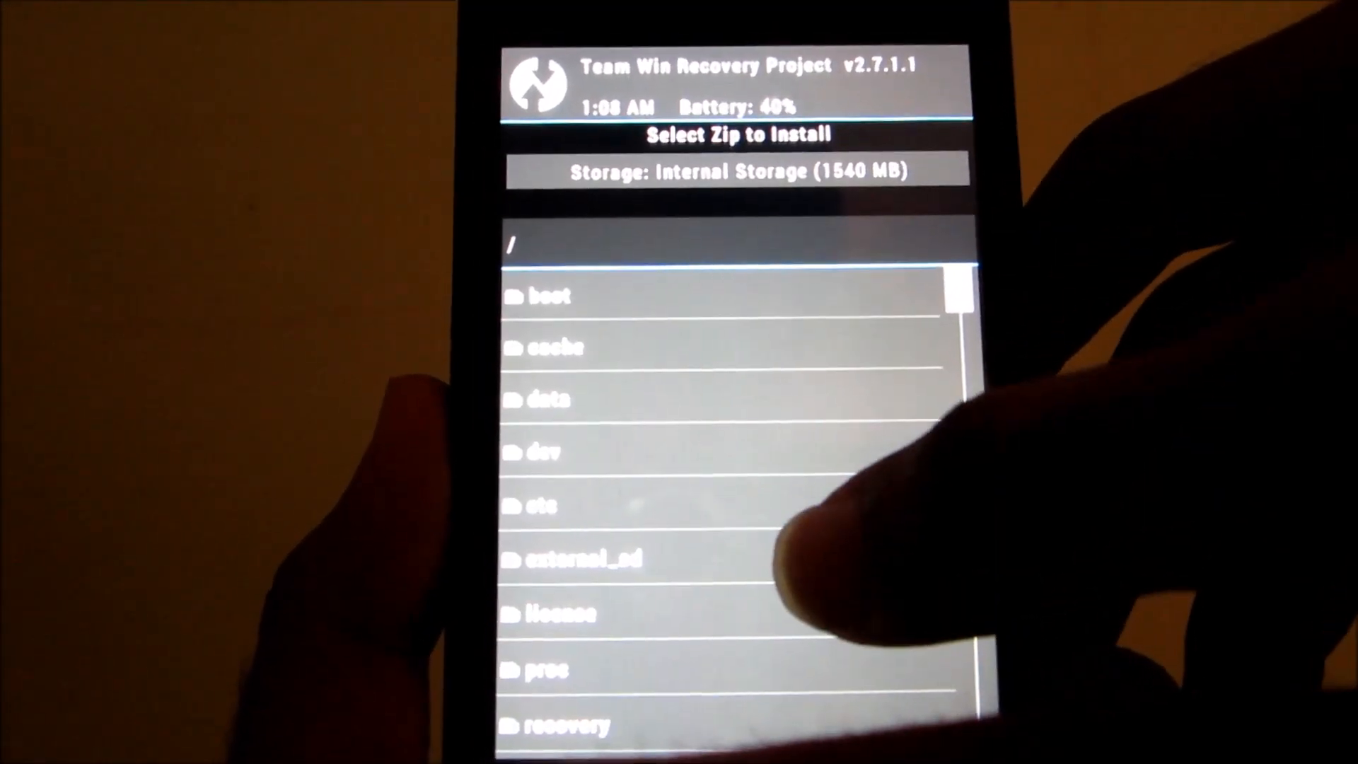
pyautogui.click(585, 560)
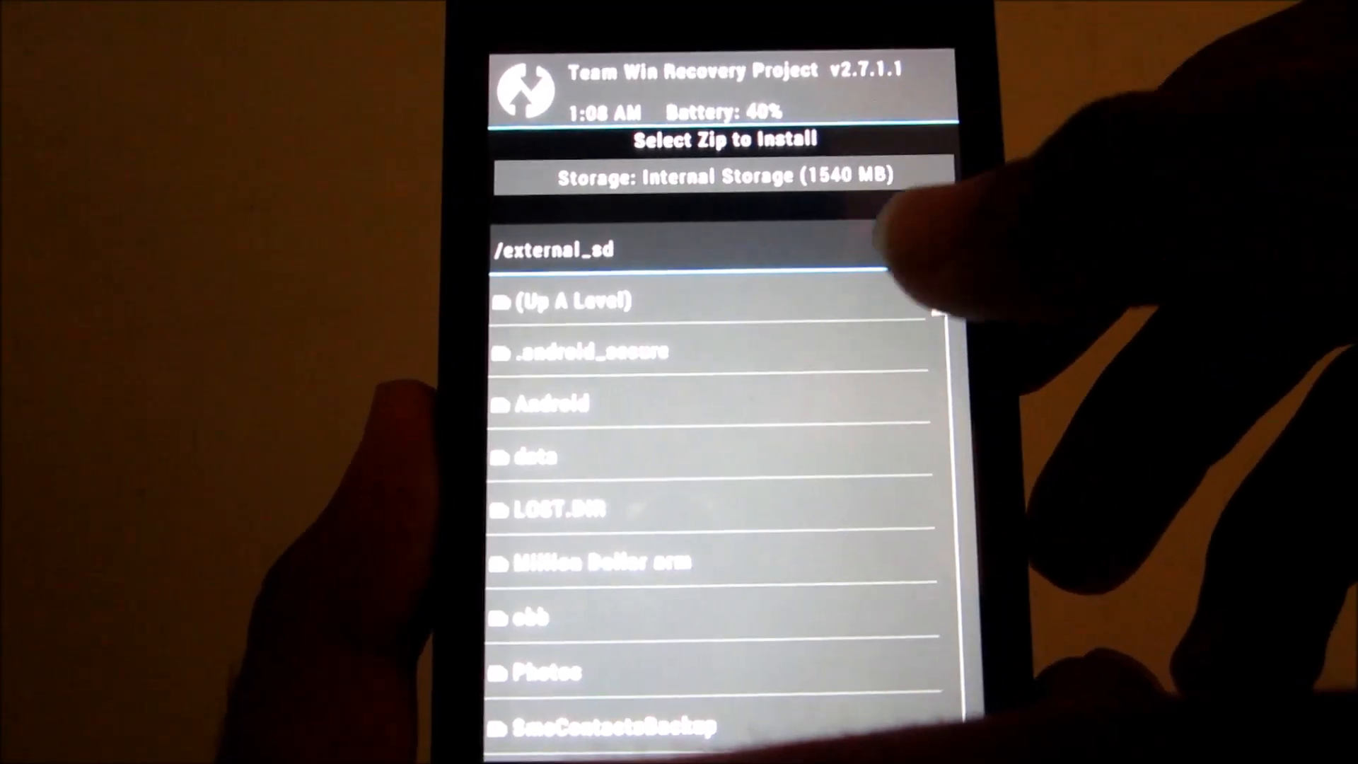
pyautogui.scroll(-3)
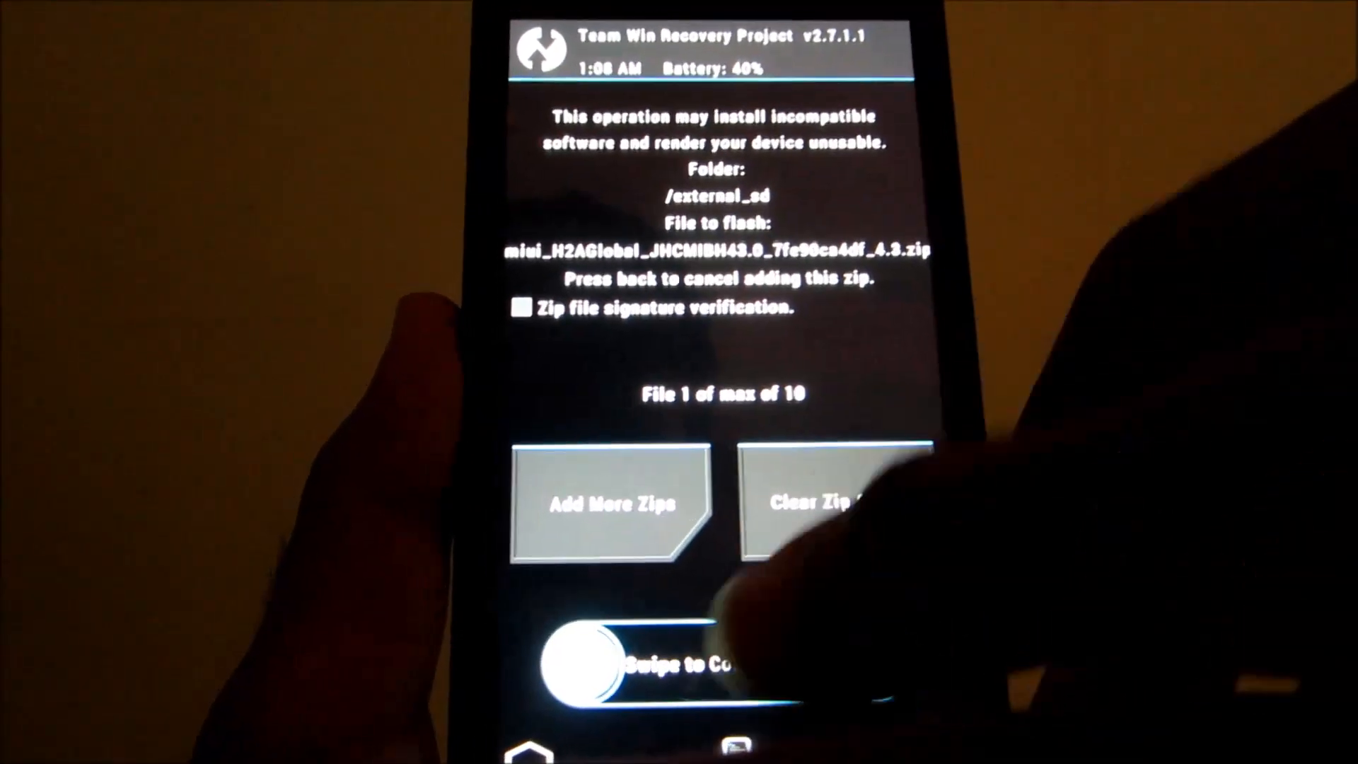
# Step: Confirm flashing the MIUI global ROM zip from external_sd
pyautogui.moveTo(589, 677); pyautogui.dragTo(866, 685)
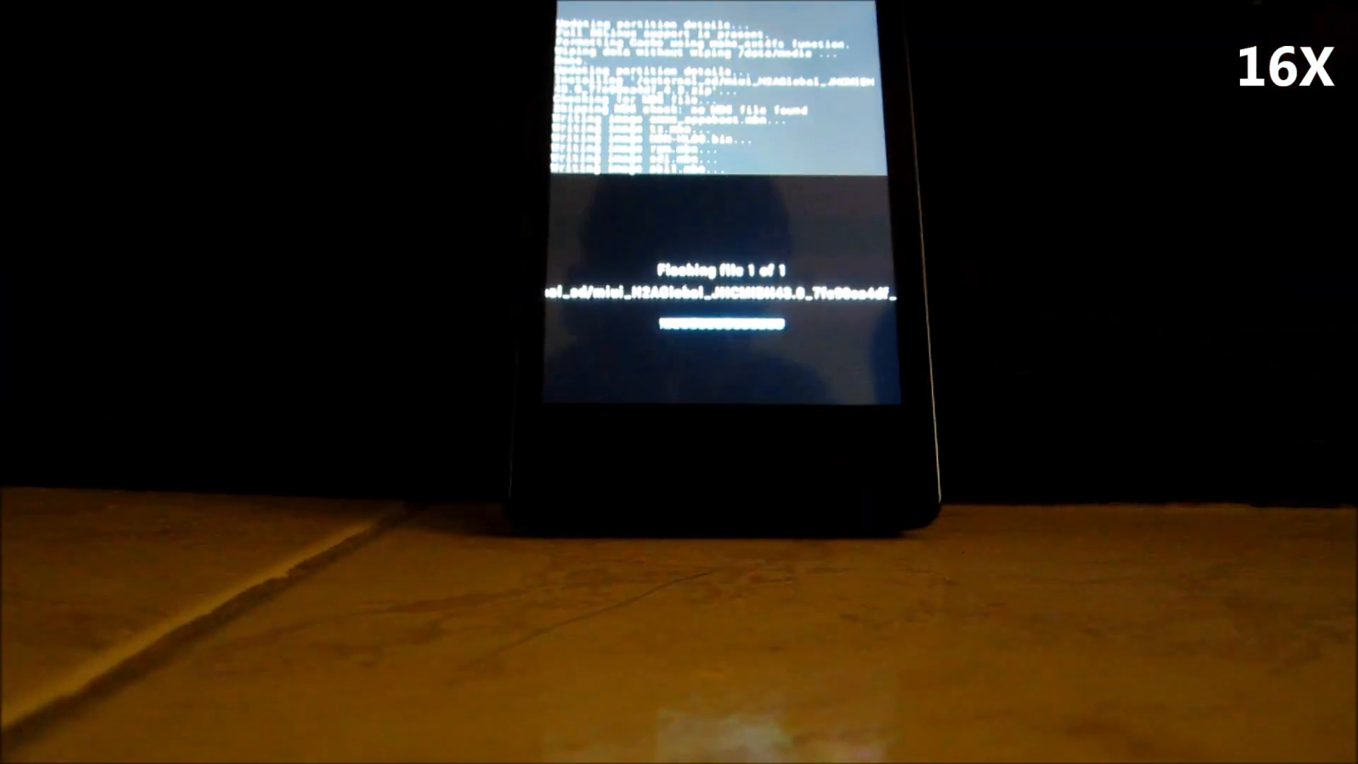
# Step: Reboot the system once flashing file 1 of 1 completes
pyautogui.moveTo(677, 331); pyautogui.dragTo(840, 331)
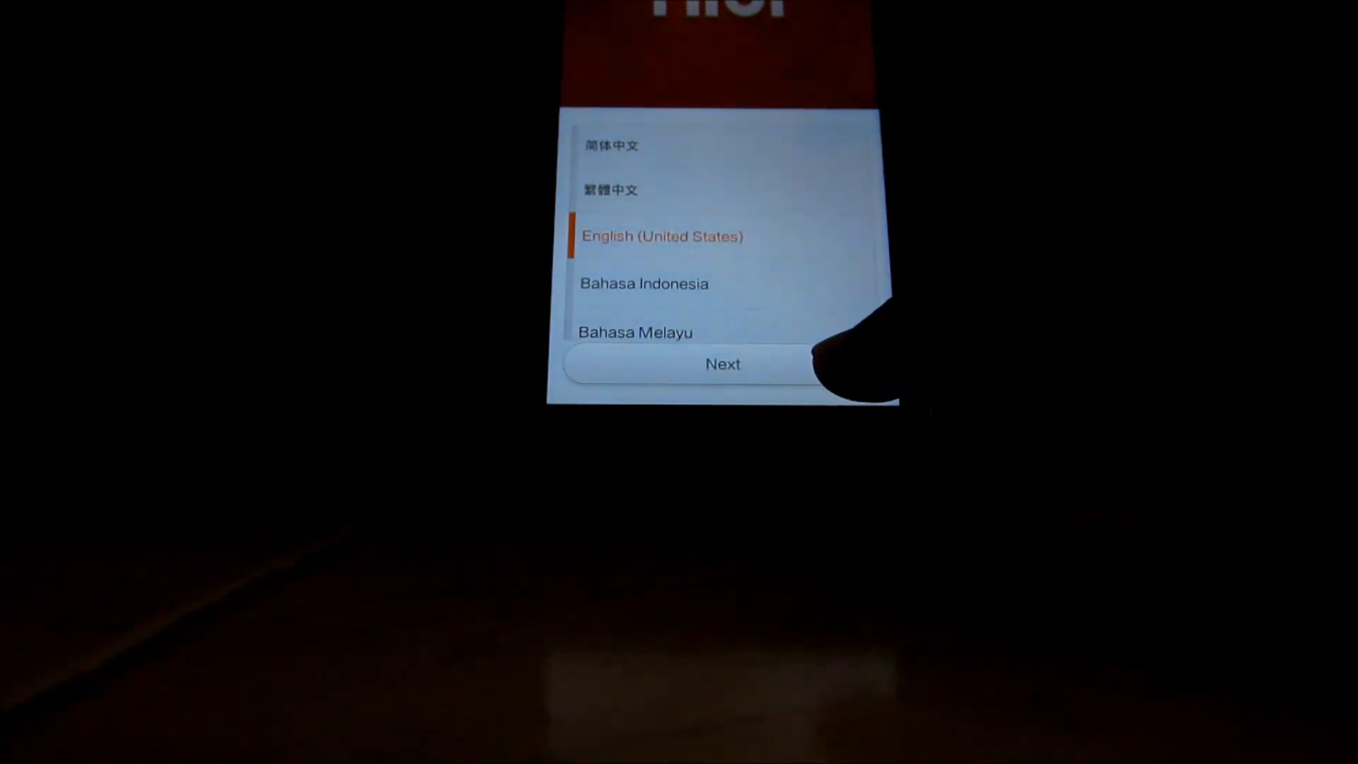
# Step: Choose English (United States) and skip Wi-Fi to reach the MIUI home screen
pyautogui.click(722, 363)
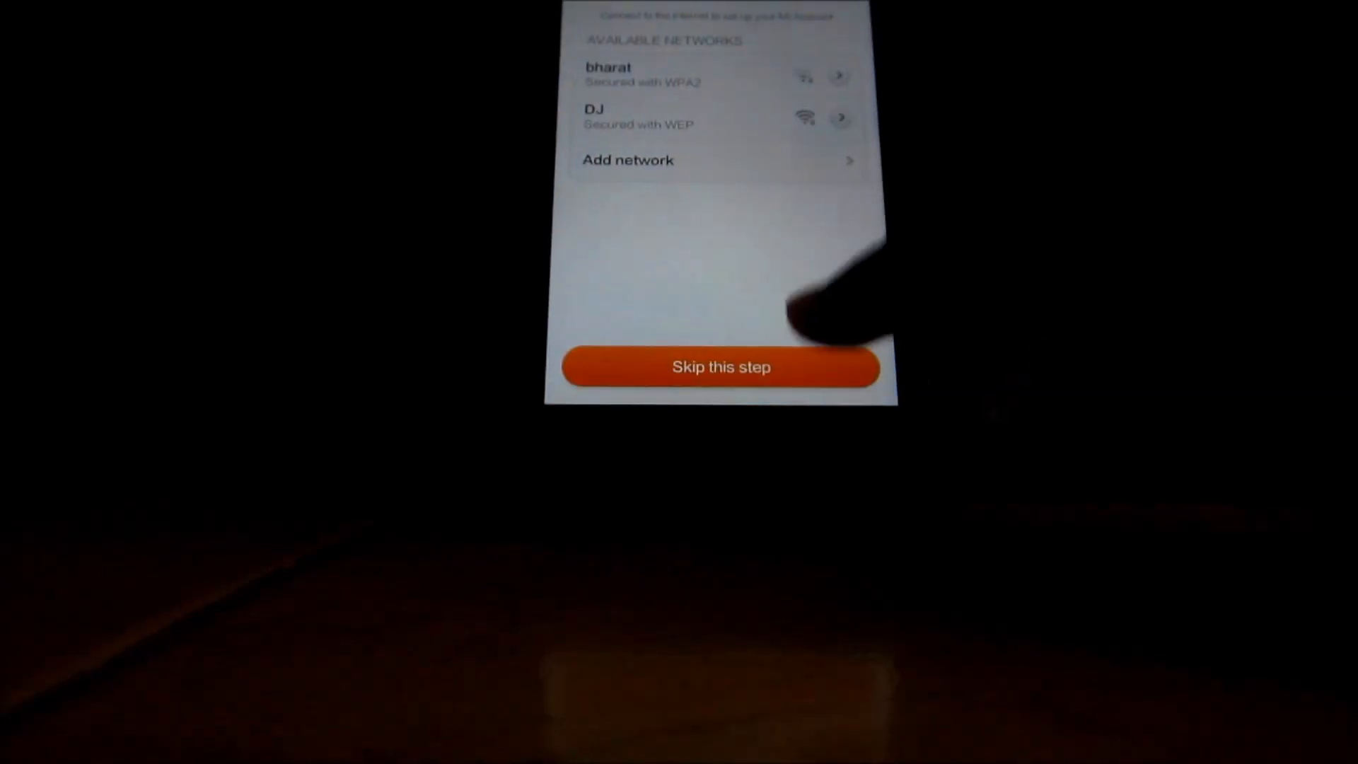
pyautogui.click(720, 365)
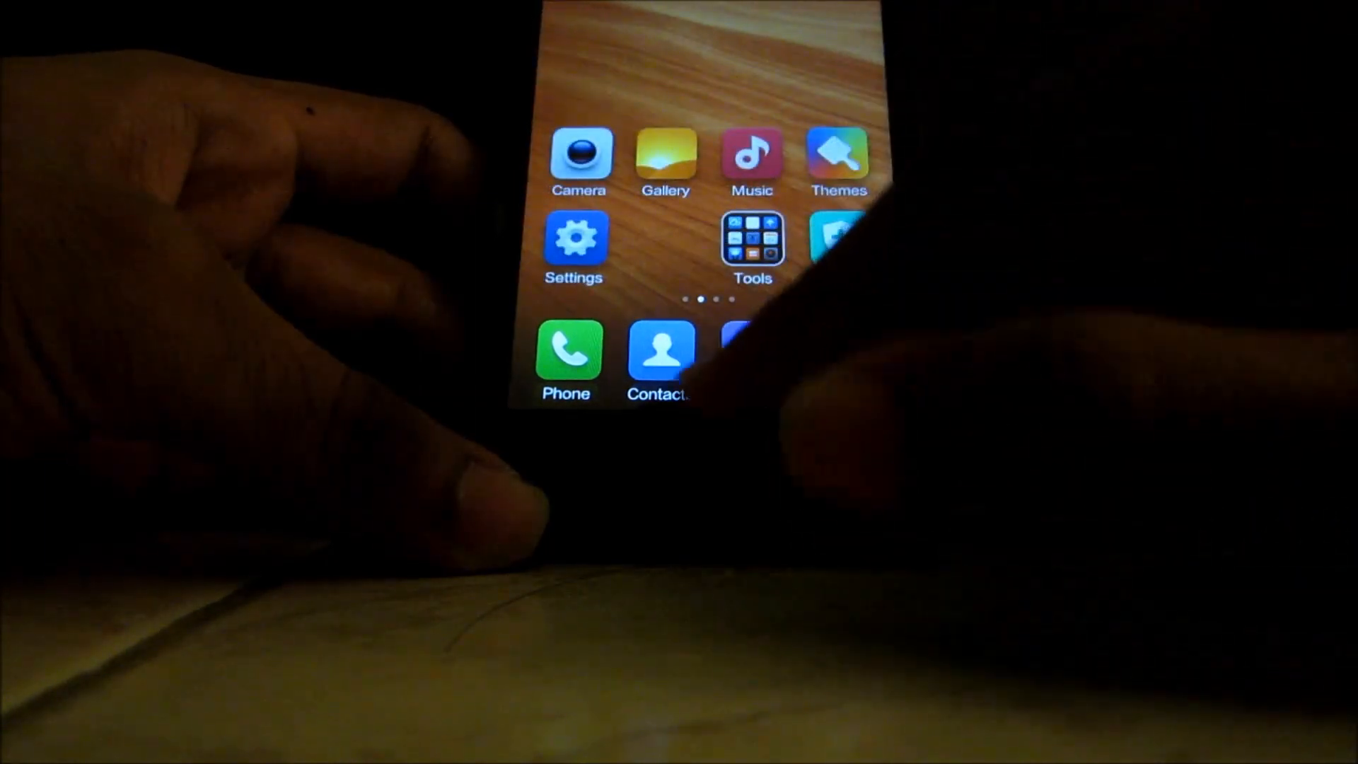
pyautogui.hscroll(-3)
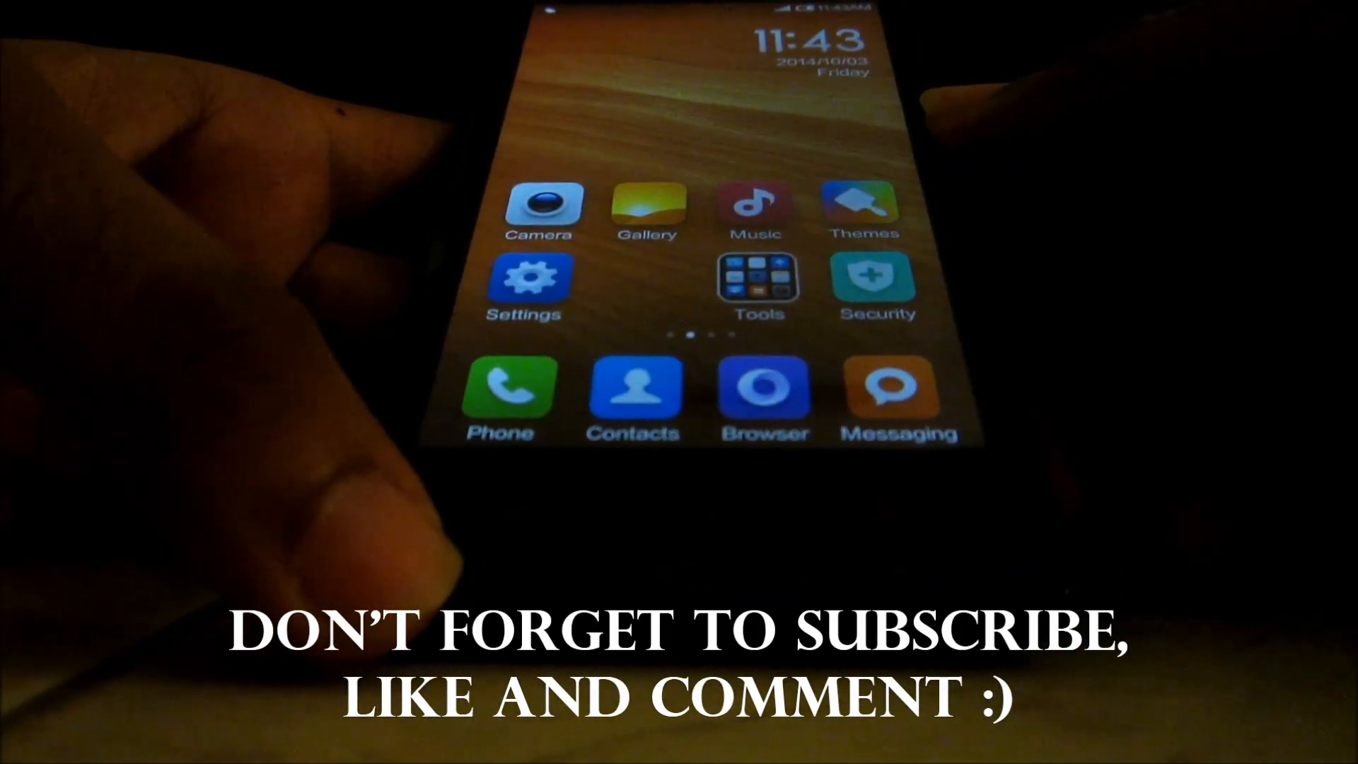
pyautogui.hscroll(-3)
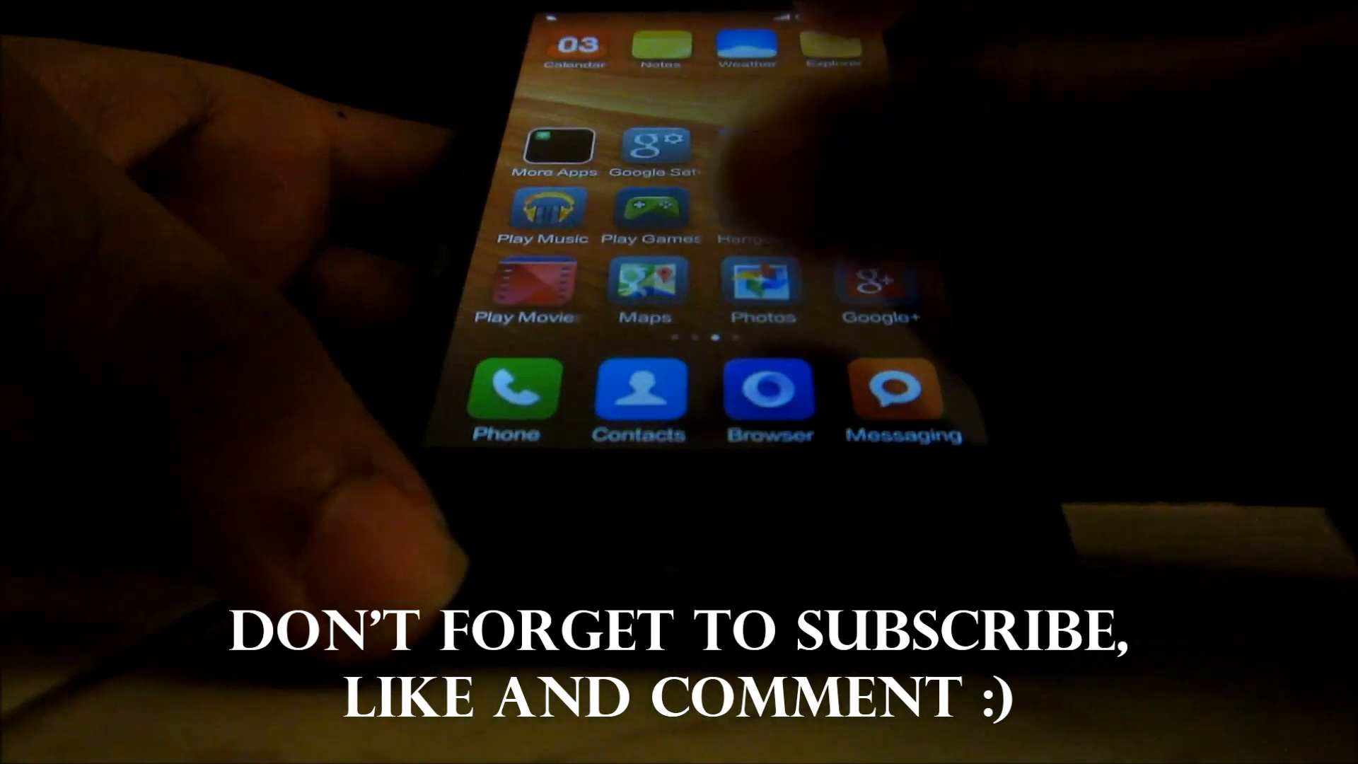